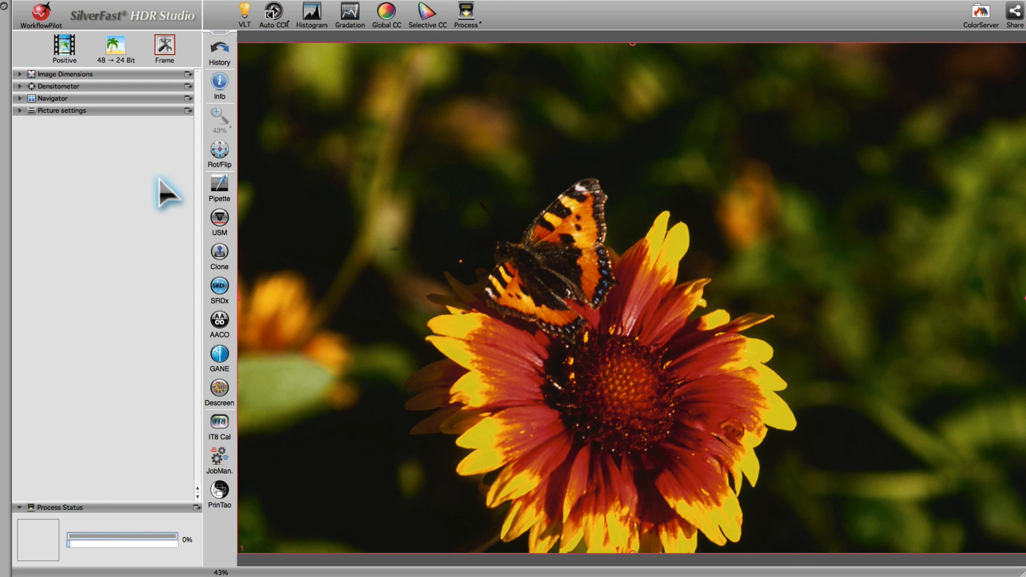
{"action": "mouse_move", "coordinate": [281, 40]}
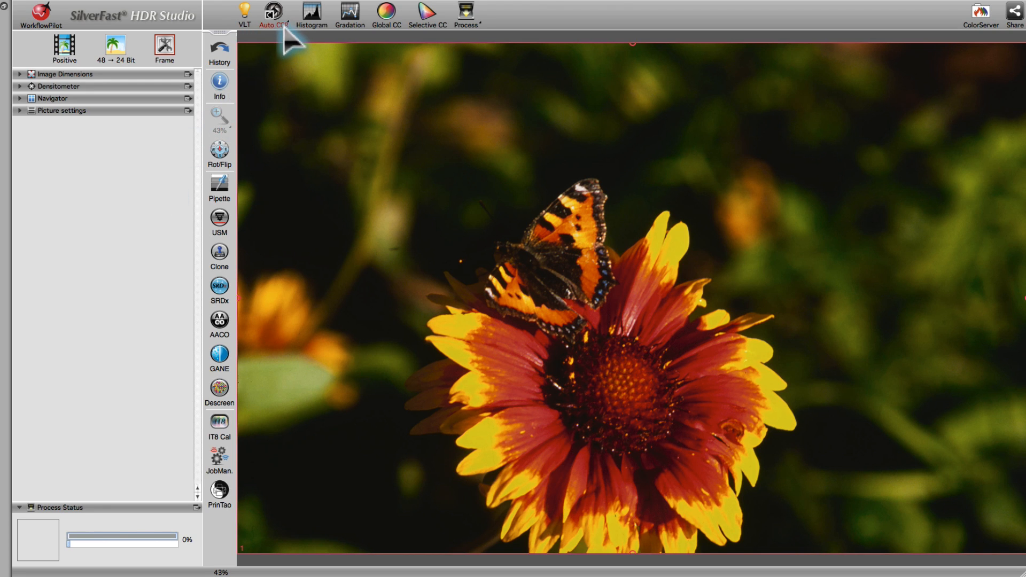
Apply the Gold automatic correction preset to the butterfly-on-flower photo.
{"action": "left_click", "coordinate": [273, 12]}
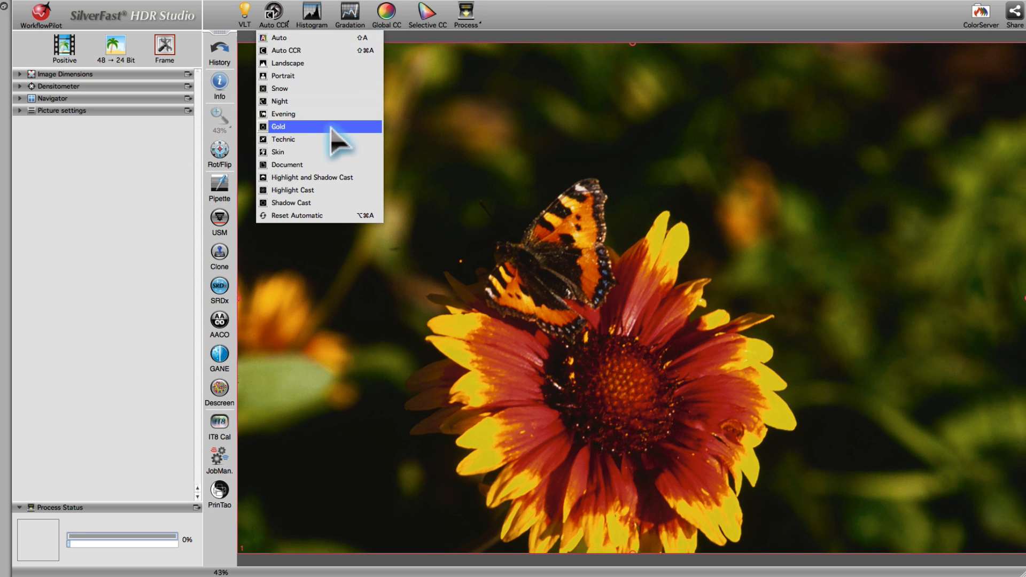
{"action": "left_click", "coordinate": [278, 126]}
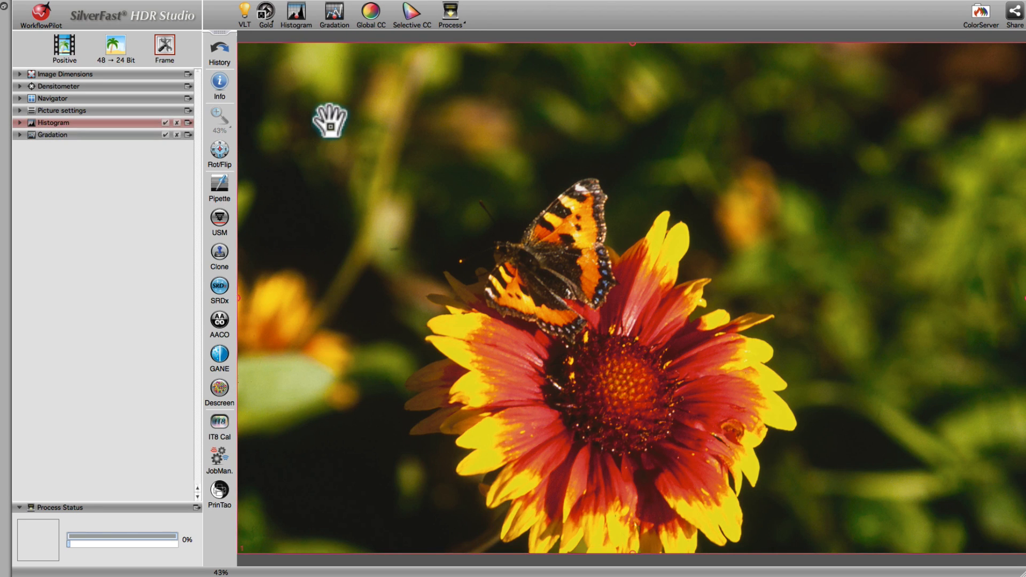
{"action": "mouse_move", "coordinate": [175, 241]}
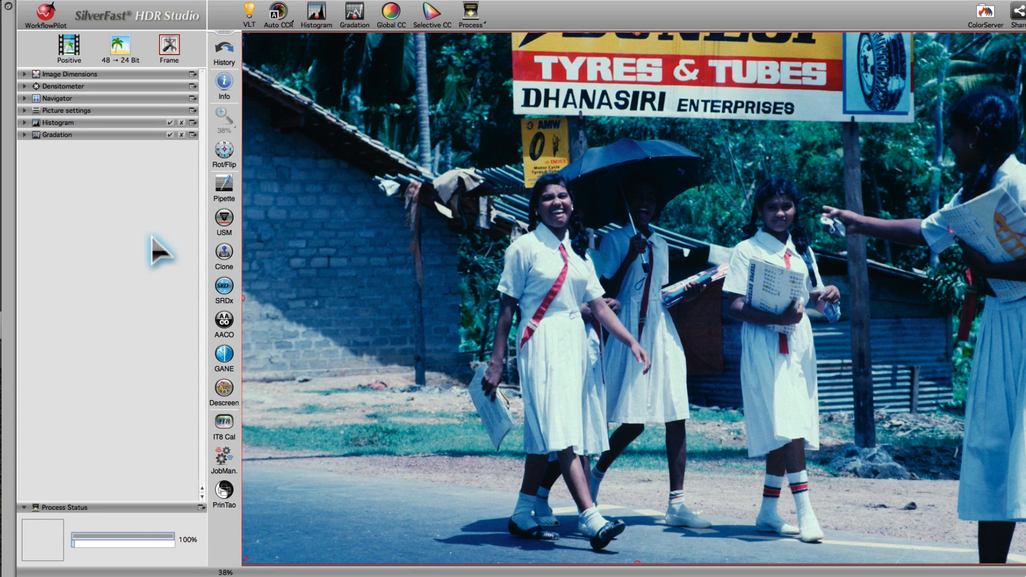
Set a neutral grey point on the schoolgirls street photo to remove the blue cast.
{"action": "left_click", "coordinate": [223, 199]}
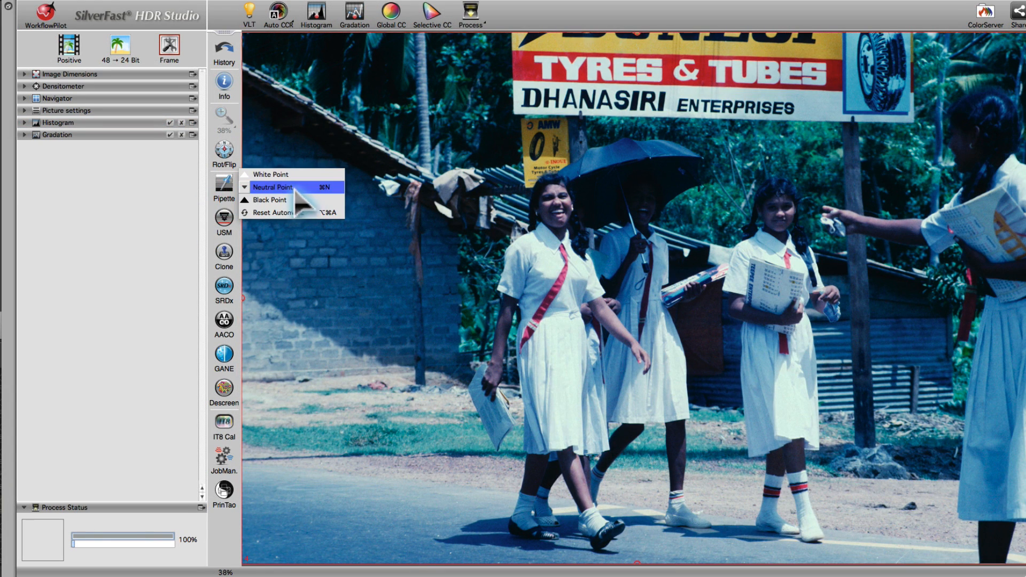
{"action": "left_click", "coordinate": [273, 187]}
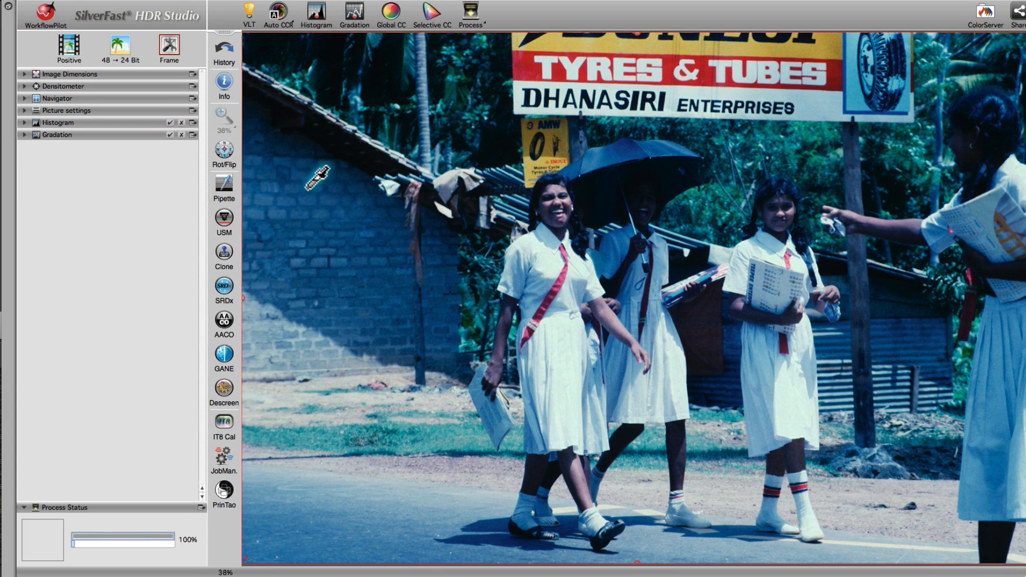
{"action": "mouse_move", "coordinate": [355, 499]}
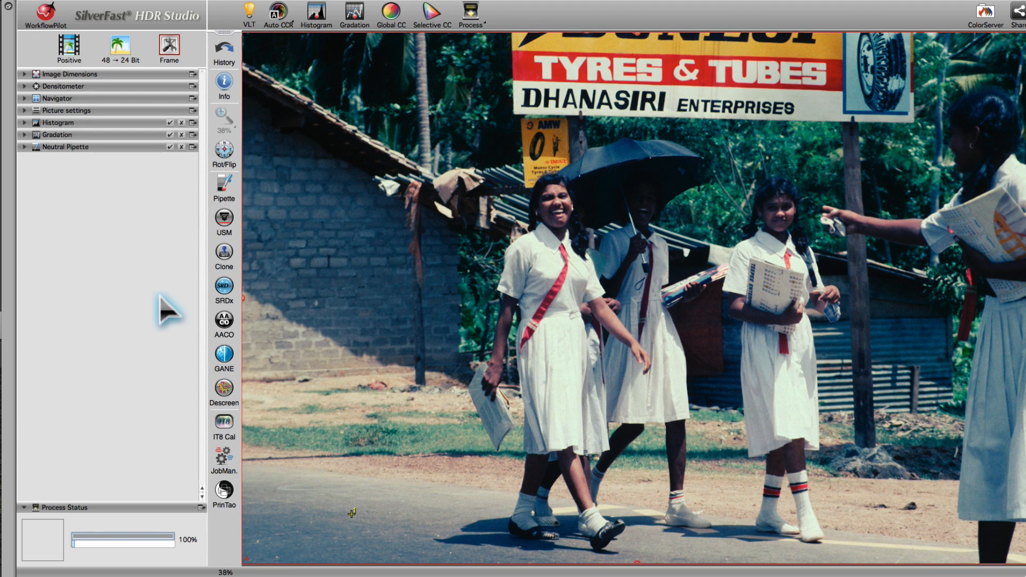
{"action": "left_click", "coordinate": [223, 194]}
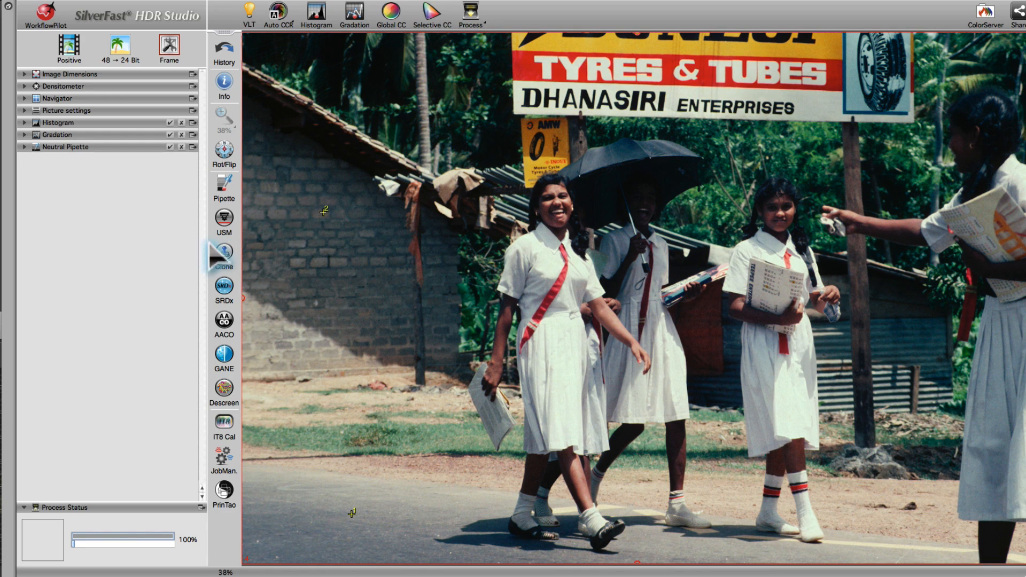
{"action": "mouse_move", "coordinate": [169, 273]}
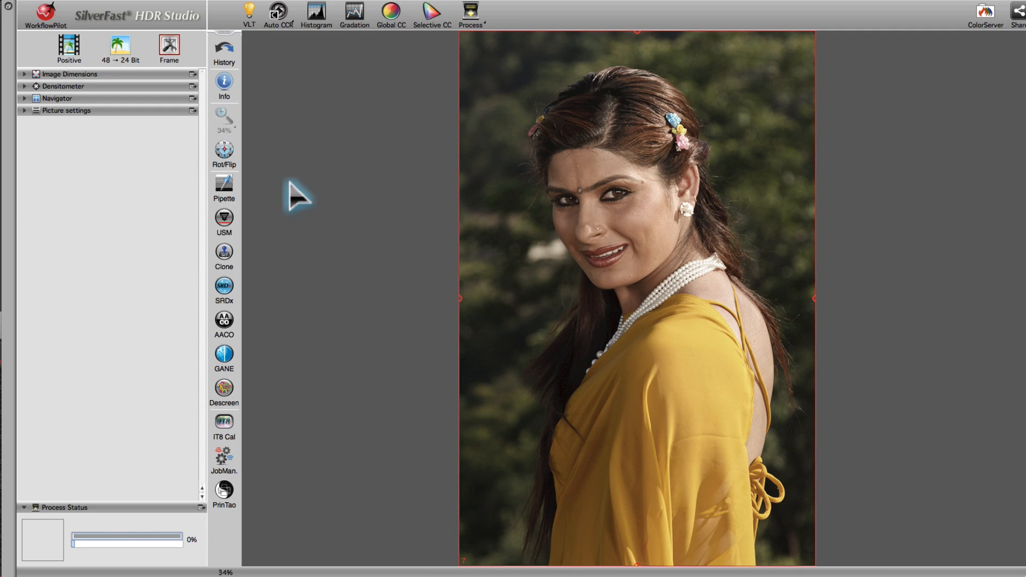
{"action": "mouse_move", "coordinate": [432, 13]}
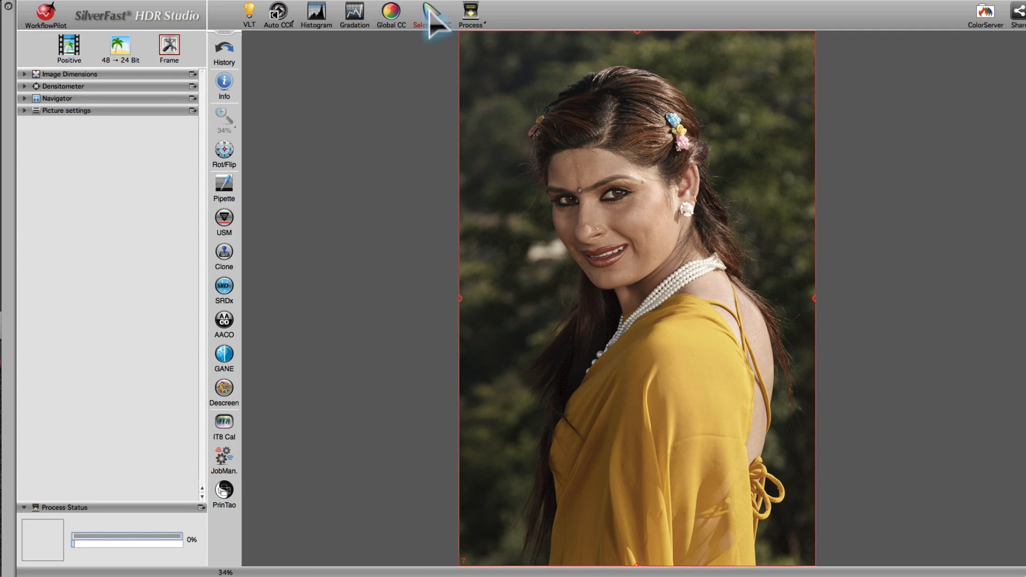
Use Selective Color Correction with ACR to warm and saturate the yellow-sari portrait.
{"action": "left_click", "coordinate": [432, 11]}
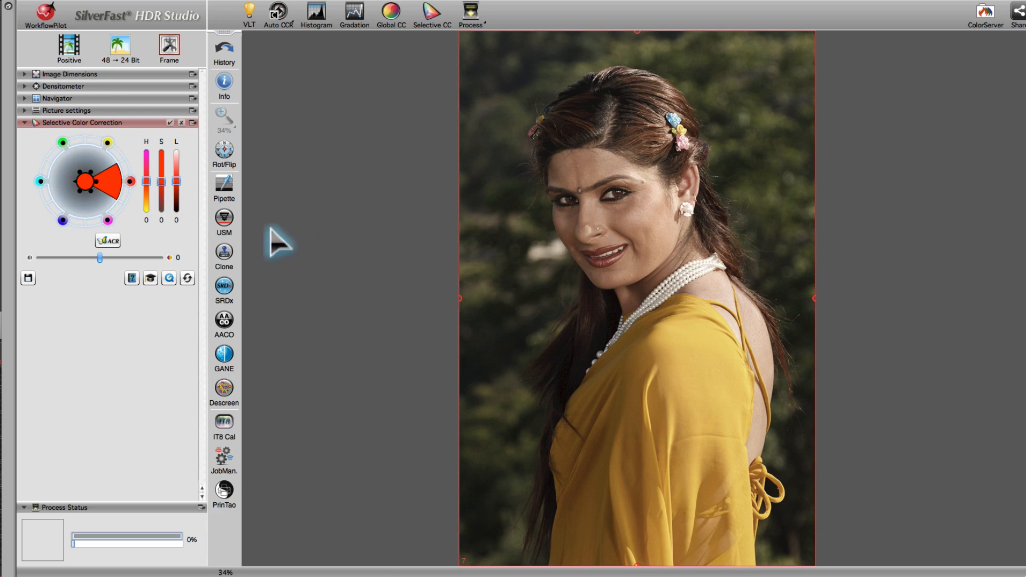
{"action": "mouse_move", "coordinate": [269, 255]}
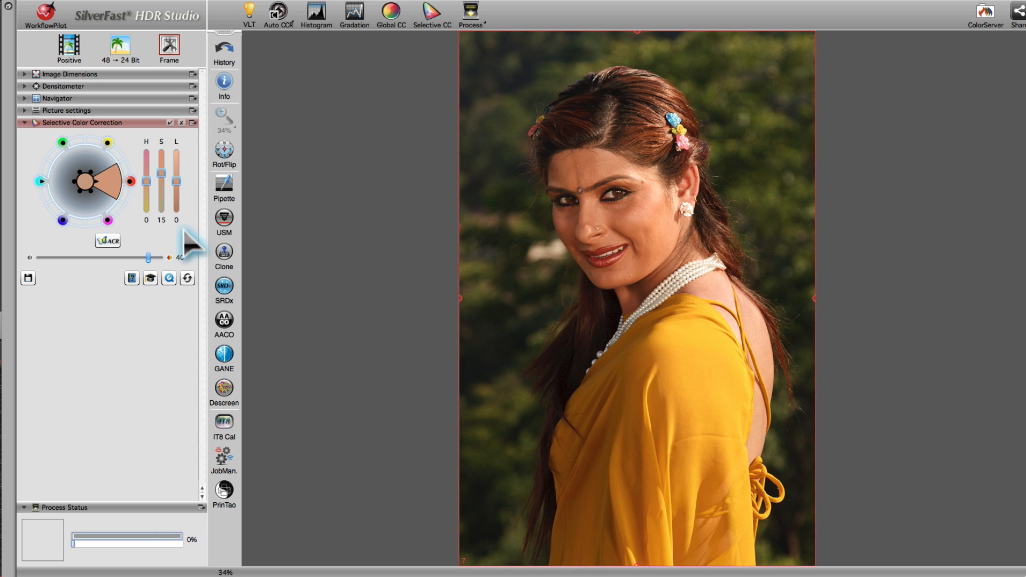
{"action": "left_click", "coordinate": [223, 290]}
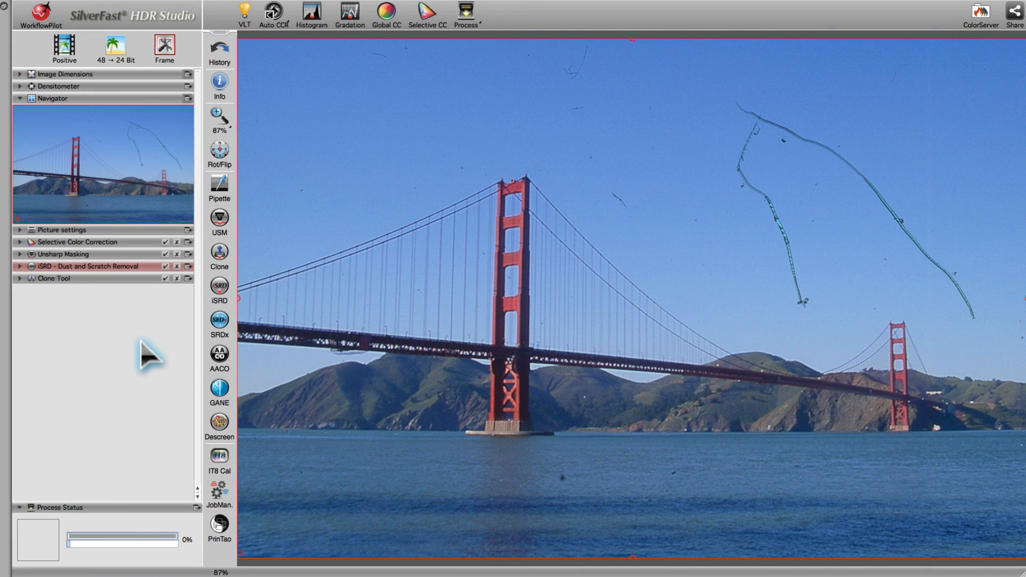
{"action": "mouse_move", "coordinate": [220, 300]}
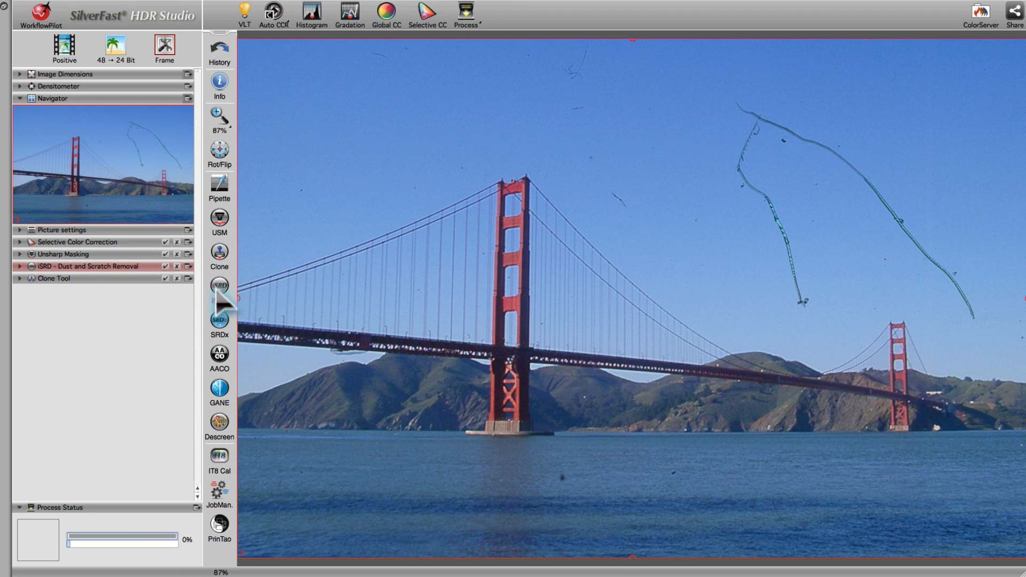
Run iSRD at 1:1 exact preview in Correct mode to clean the bridge photo's sky.
{"action": "left_click", "coordinate": [19, 266]}
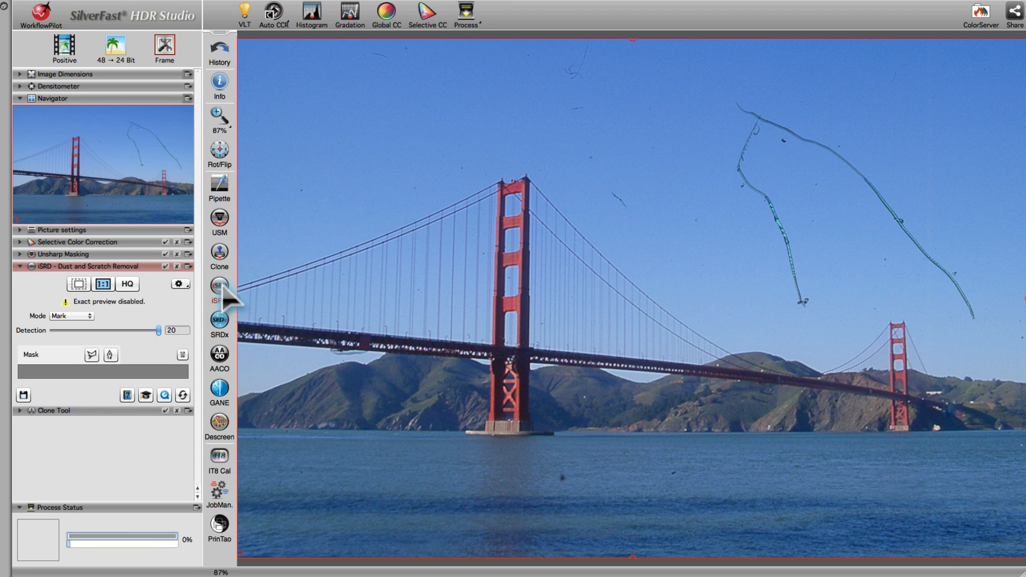
{"action": "left_click", "coordinate": [102, 284]}
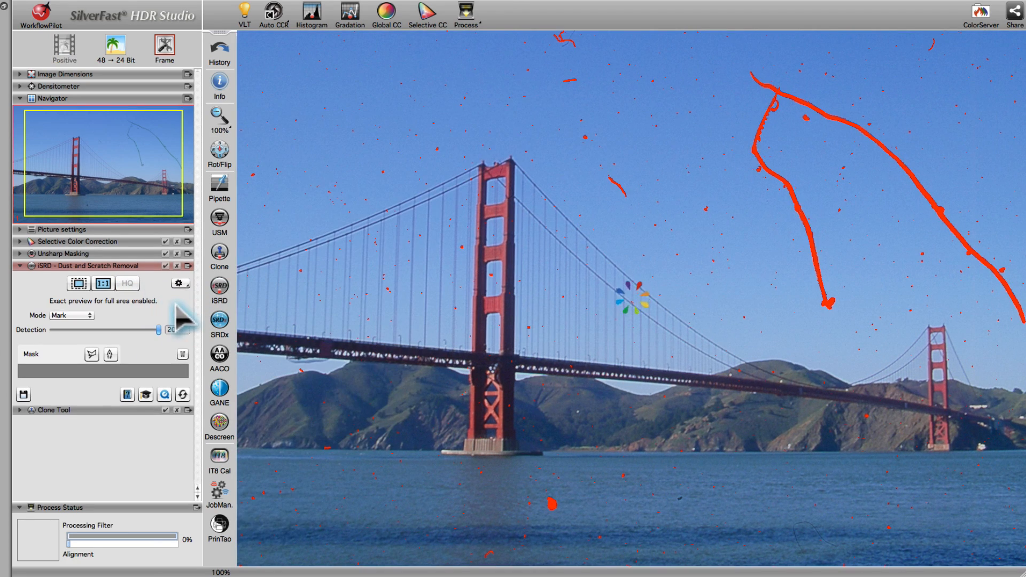
{"action": "mouse_move", "coordinate": [98, 320]}
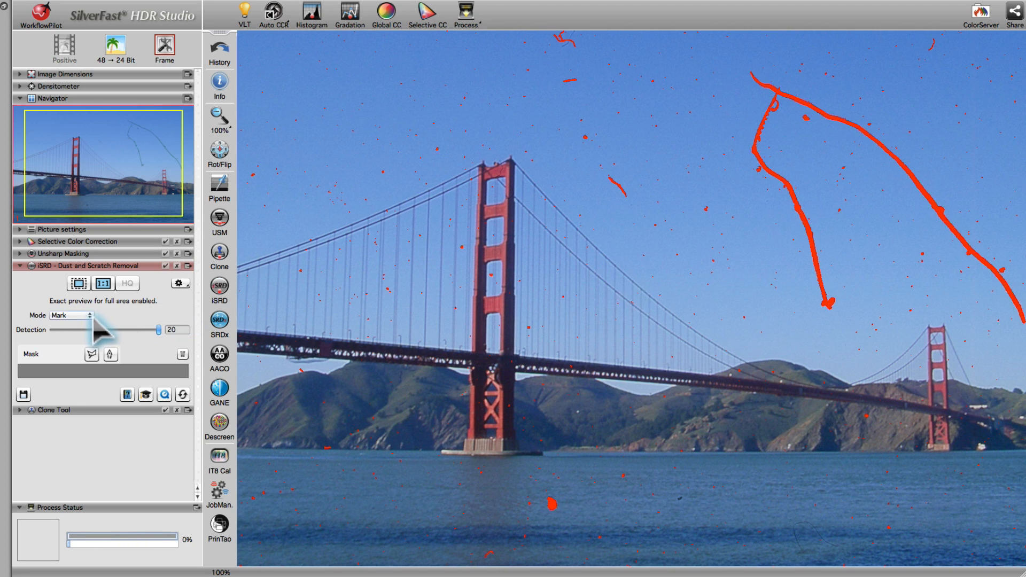
{"action": "left_click", "coordinate": [72, 314]}
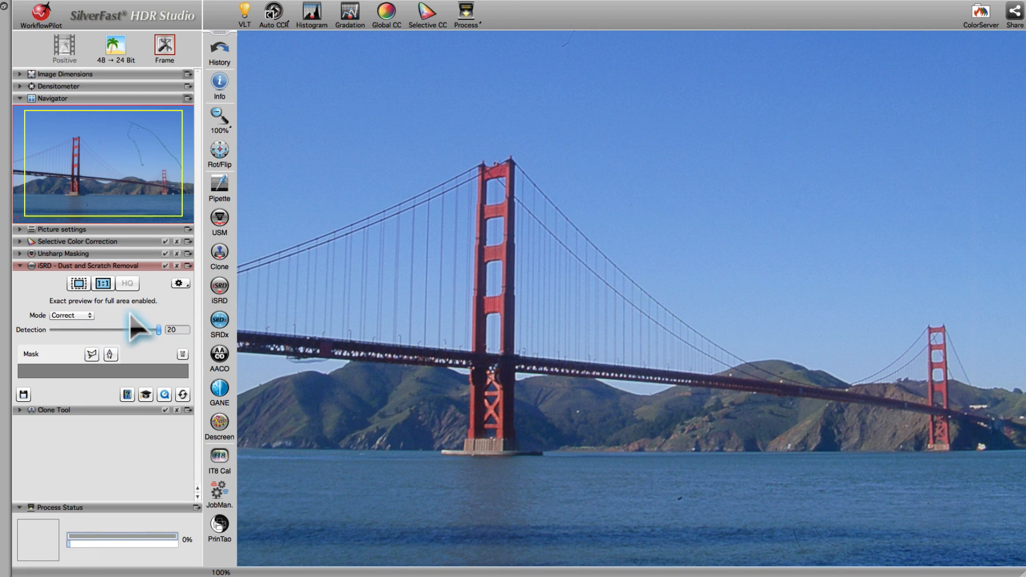
{"action": "mouse_move", "coordinate": [223, 255]}
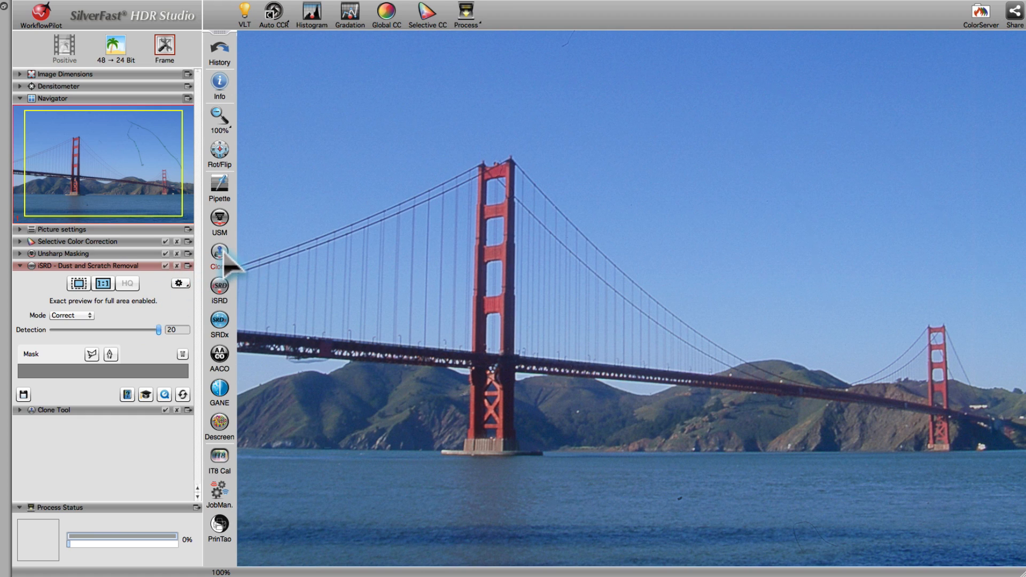
Bring up the Clone Tool panel for retouching the bridge photo.
{"action": "left_click", "coordinate": [19, 409]}
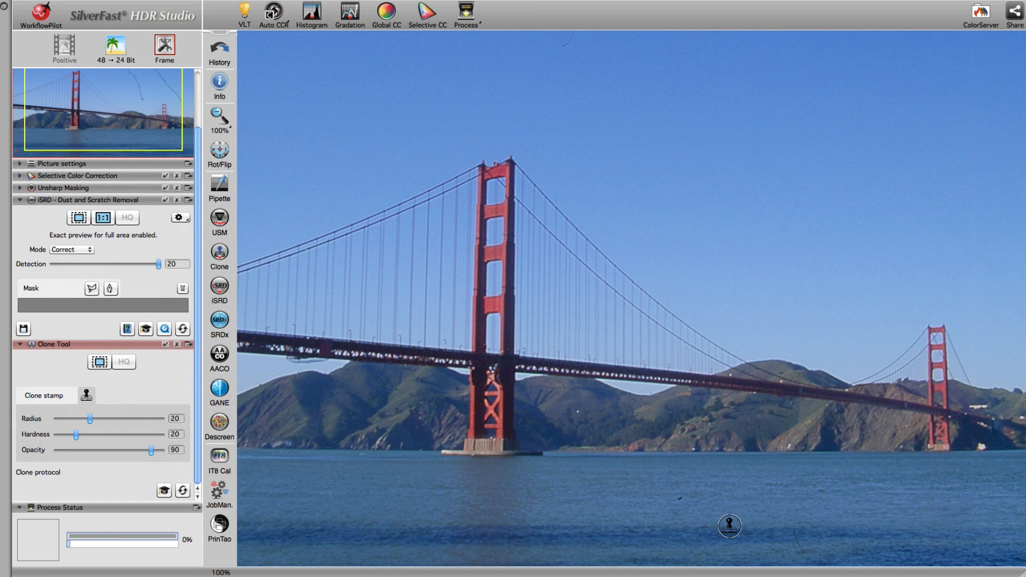
{"action": "left_click", "coordinate": [728, 526]}
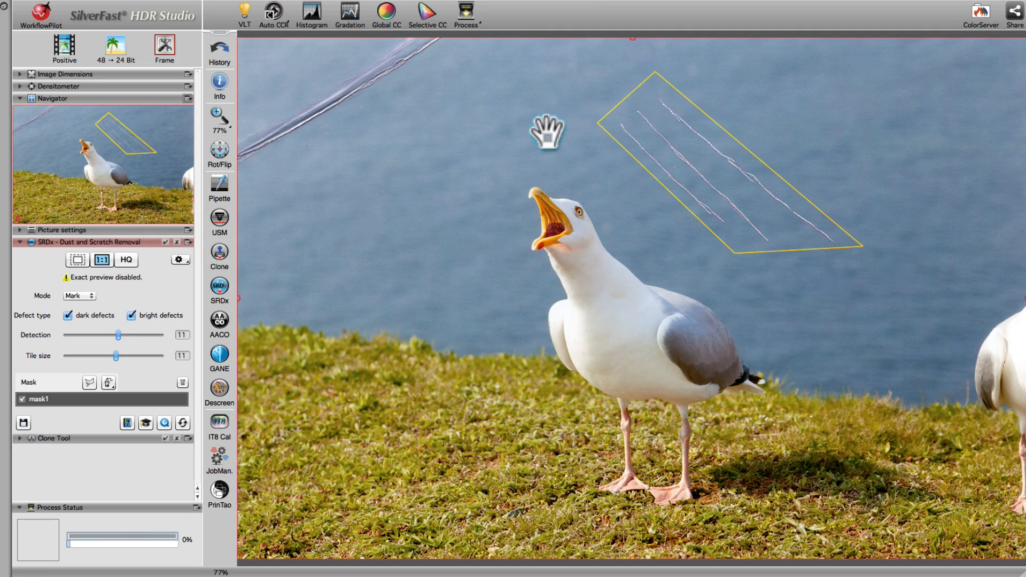
Run SRDx on mask1 at 1:1 preview in Correct mode to remove the seagull photo's scratches.
{"action": "left_click", "coordinate": [126, 260]}
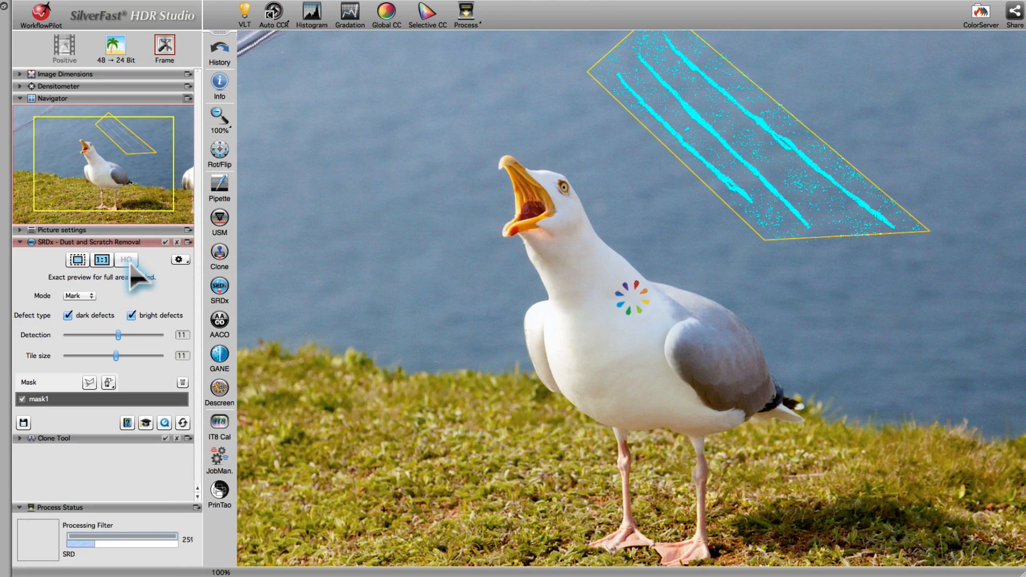
{"action": "left_click", "coordinate": [78, 296]}
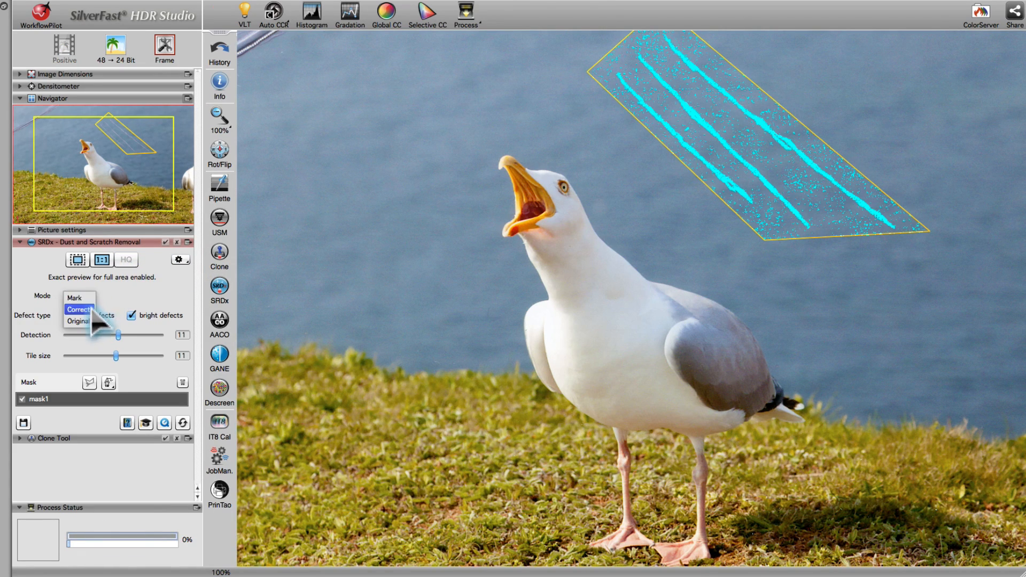
{"action": "left_click", "coordinate": [77, 308]}
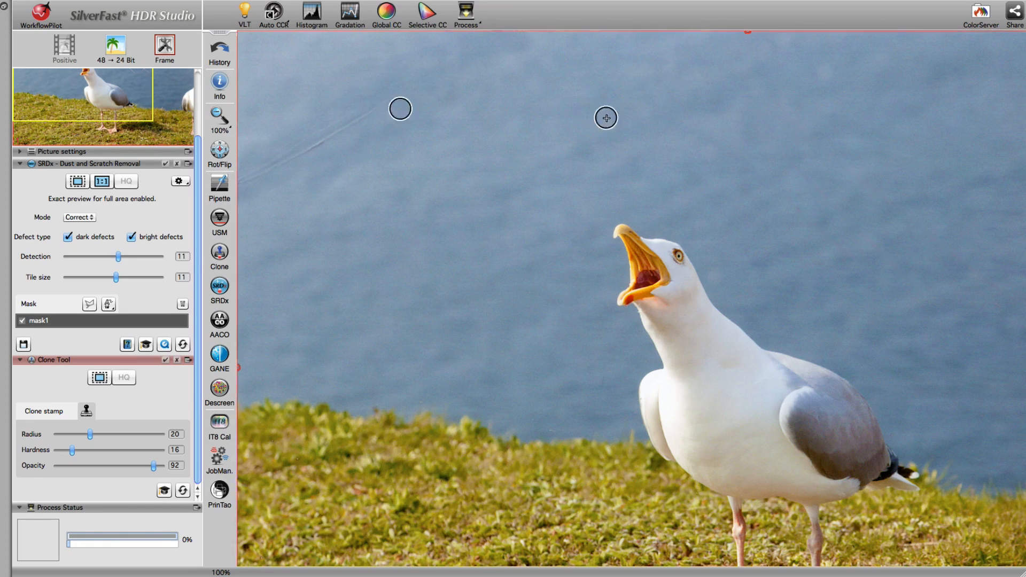
{"action": "mouse_move", "coordinate": [487, 214]}
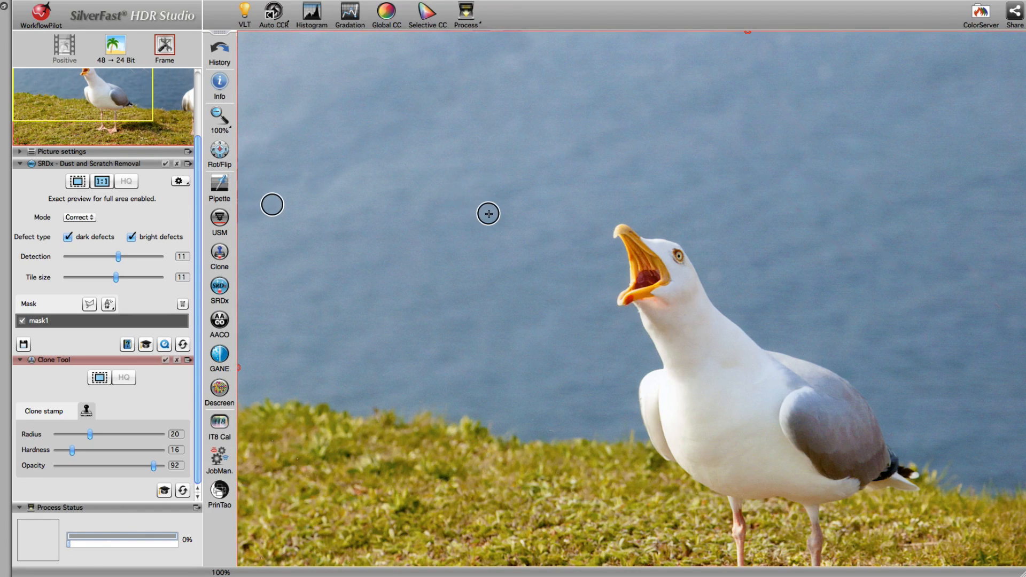